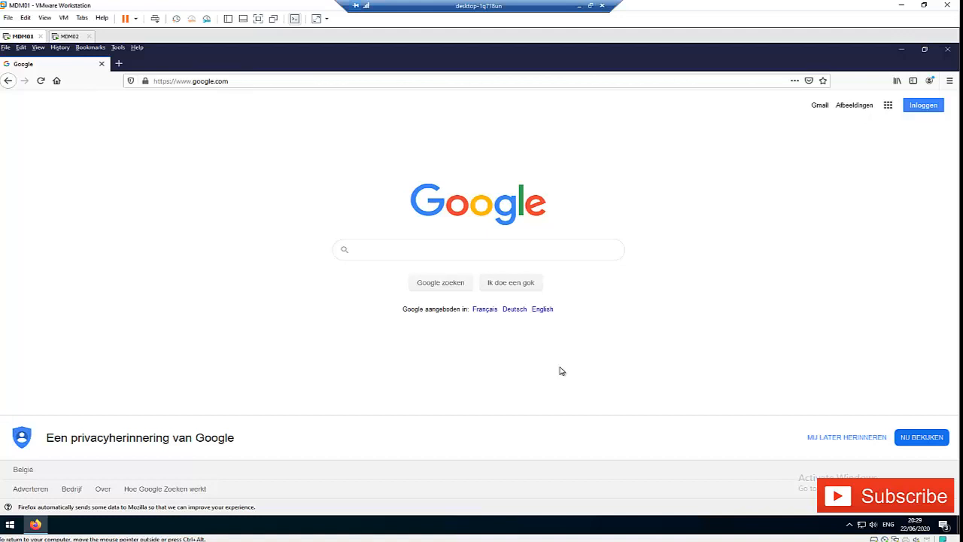
# Step: Browse the Bookmarks and Help menus, then hide the browser's menu bar
pyautogui.click(478, 249)
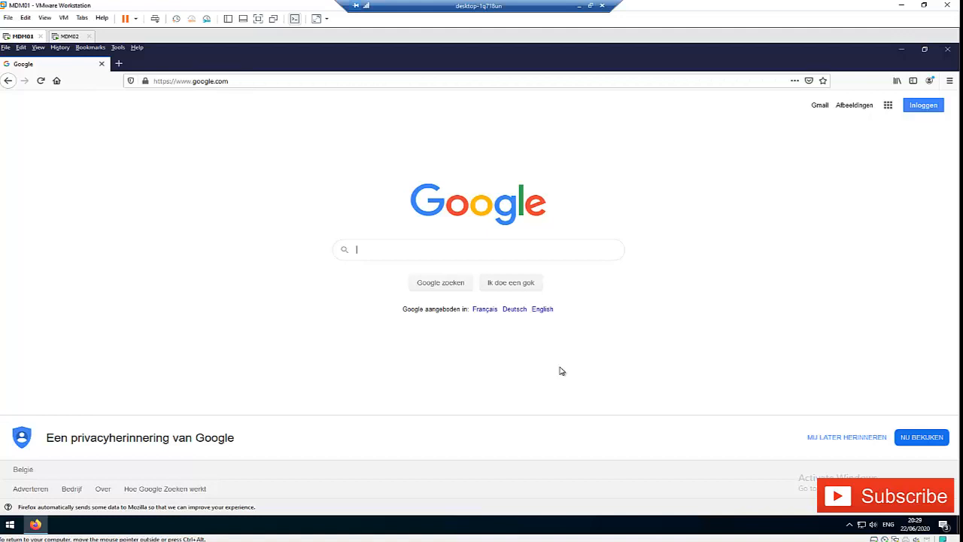
pyautogui.moveTo(91, 207)
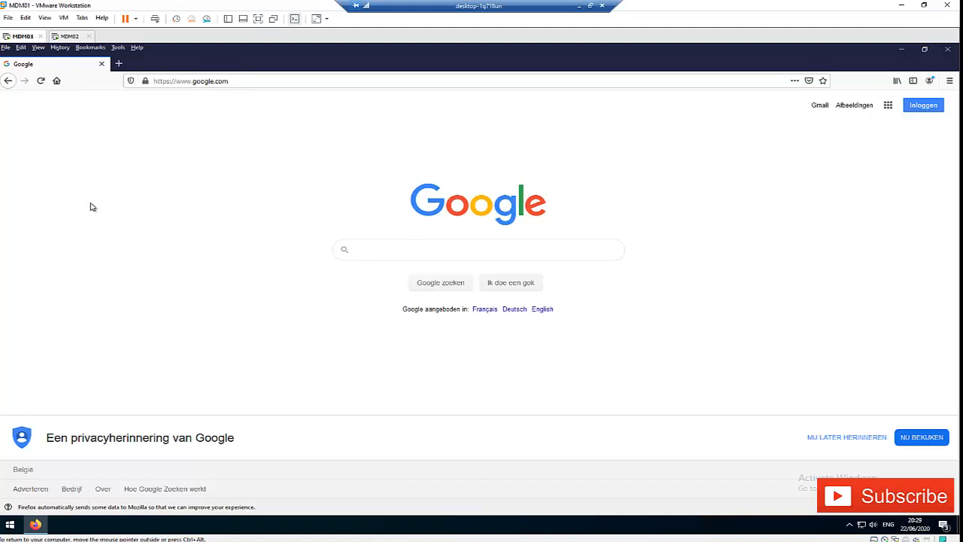
pyautogui.moveTo(138, 156)
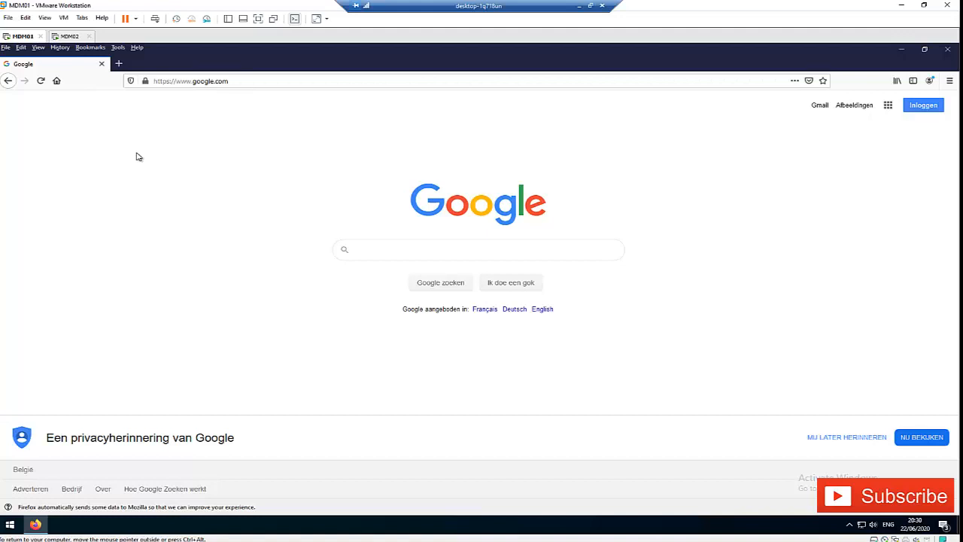
pyautogui.moveTo(111, 56)
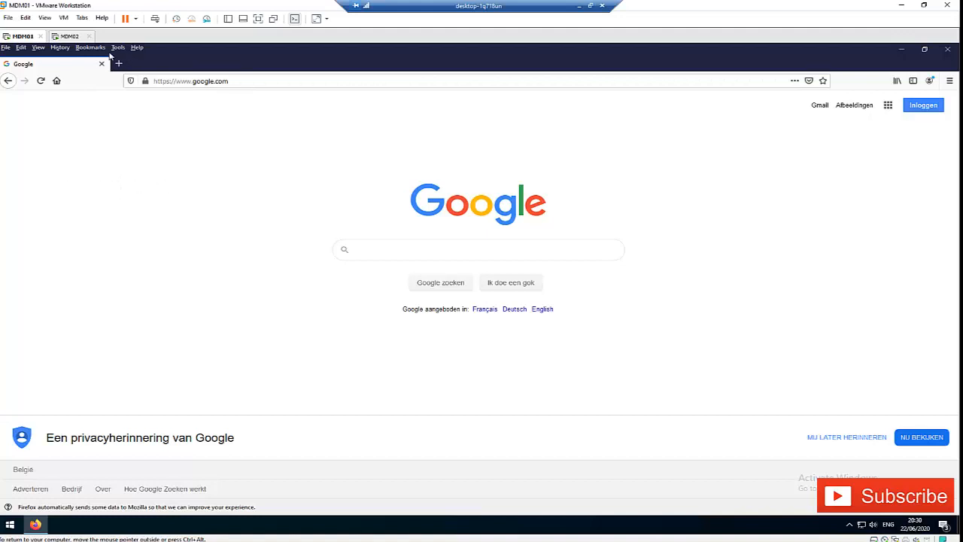
pyautogui.click(90, 47)
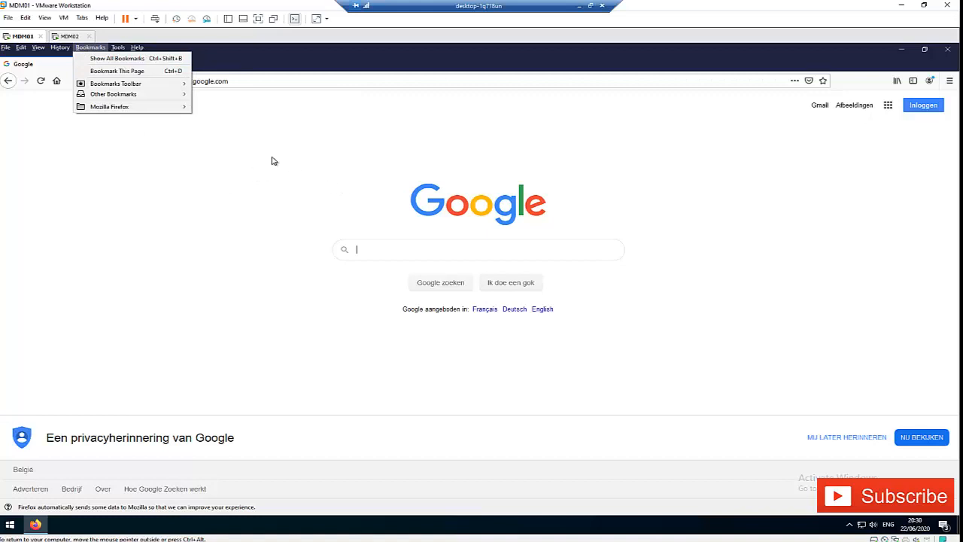
pyautogui.click(136, 47)
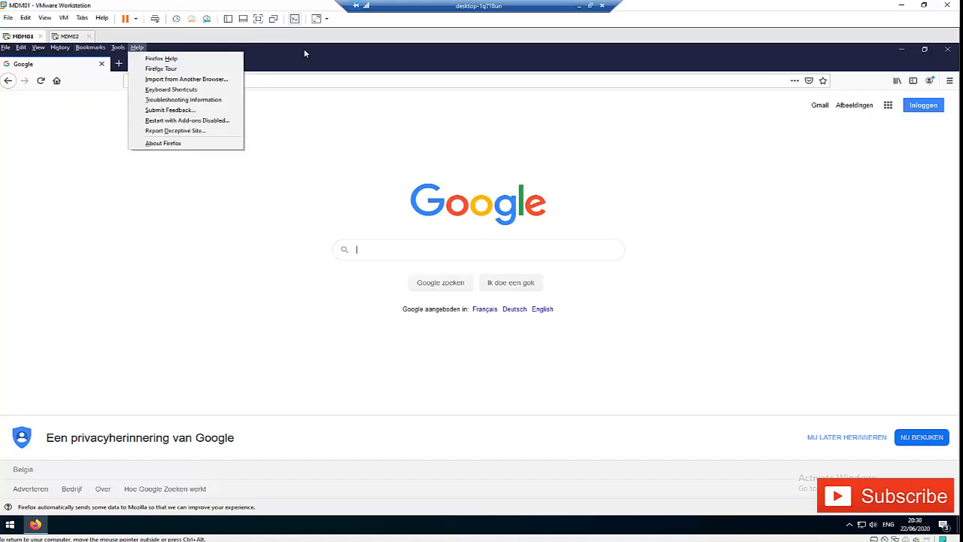
pyautogui.rightClick(285, 67)
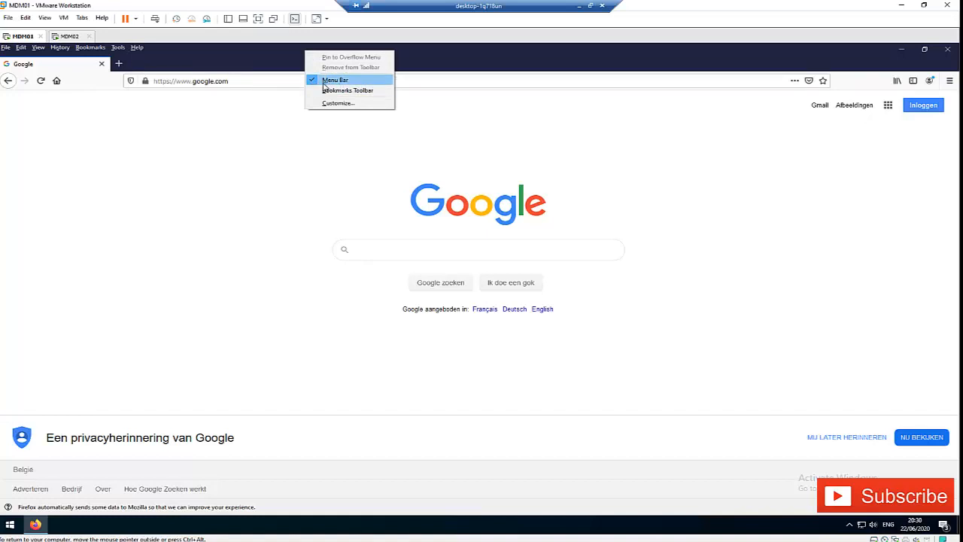
pyautogui.click(335, 80)
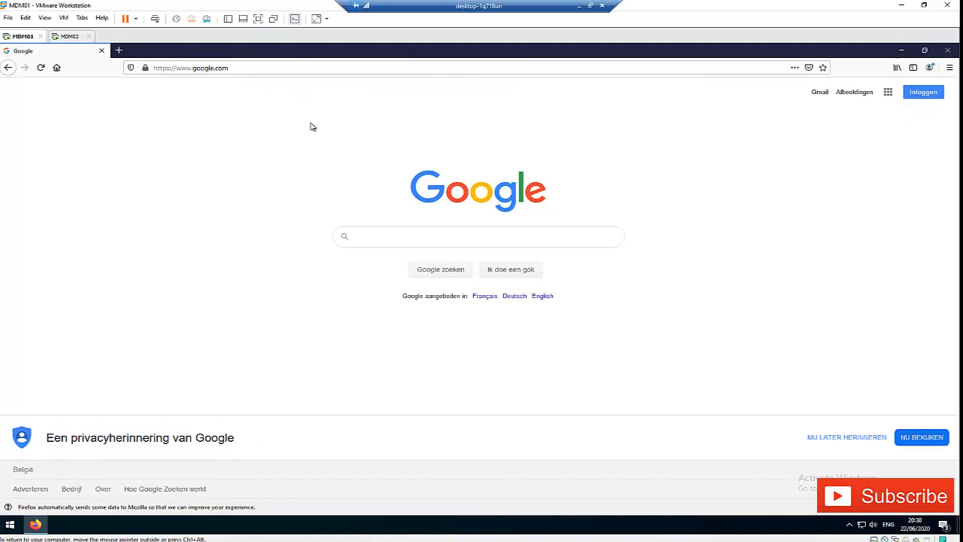
pyautogui.moveTo(66, 101)
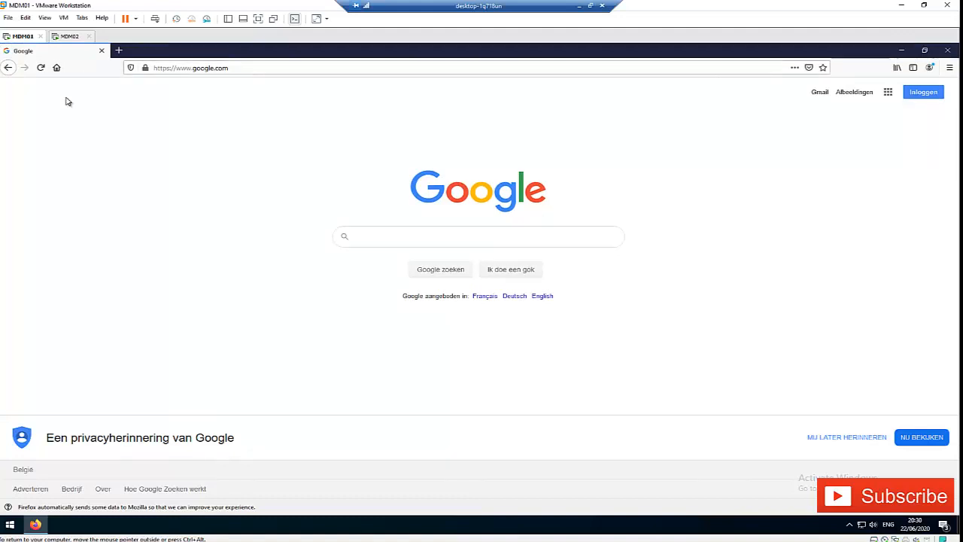
# Step: Restore the menu bar and open Options from the Tools menu
pyautogui.click(478, 236)
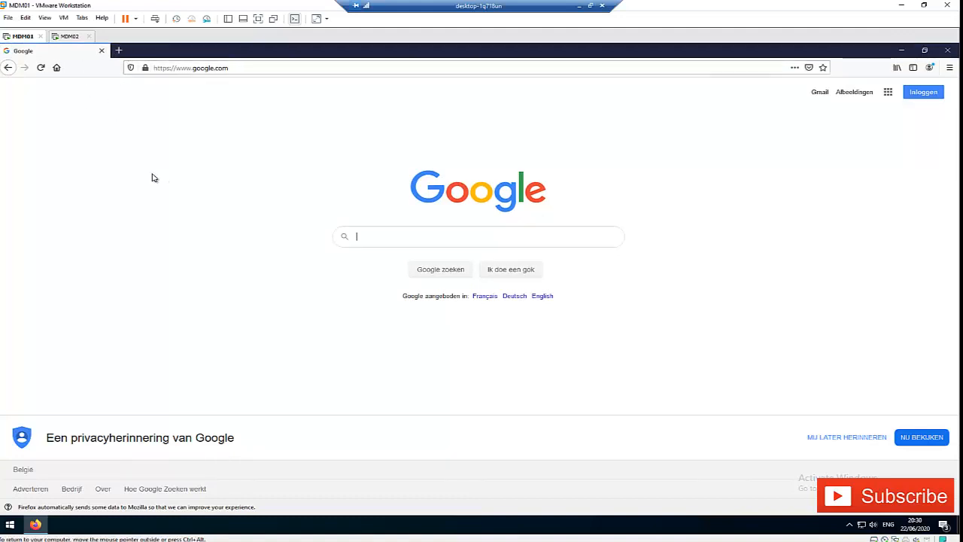
pyautogui.moveTo(273, 63)
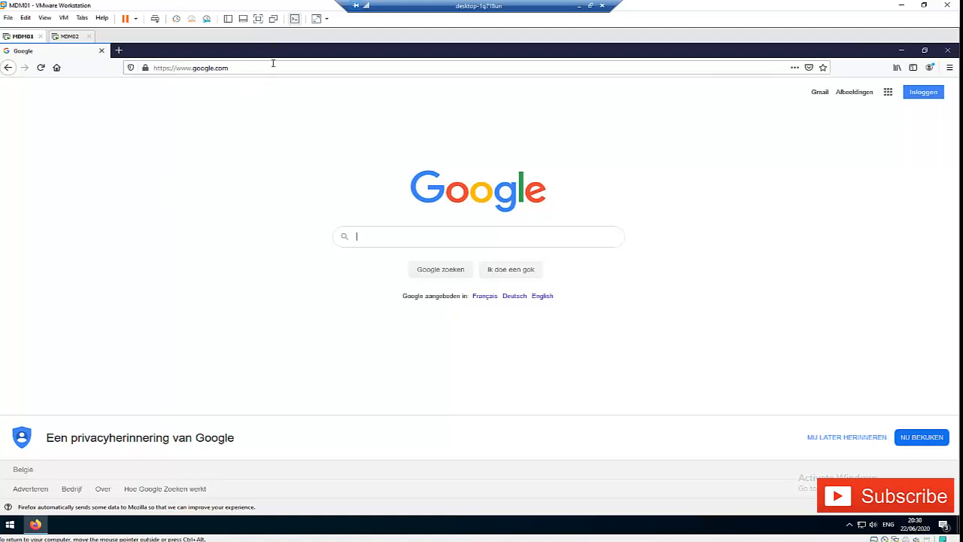
pyautogui.moveTo(92, 50)
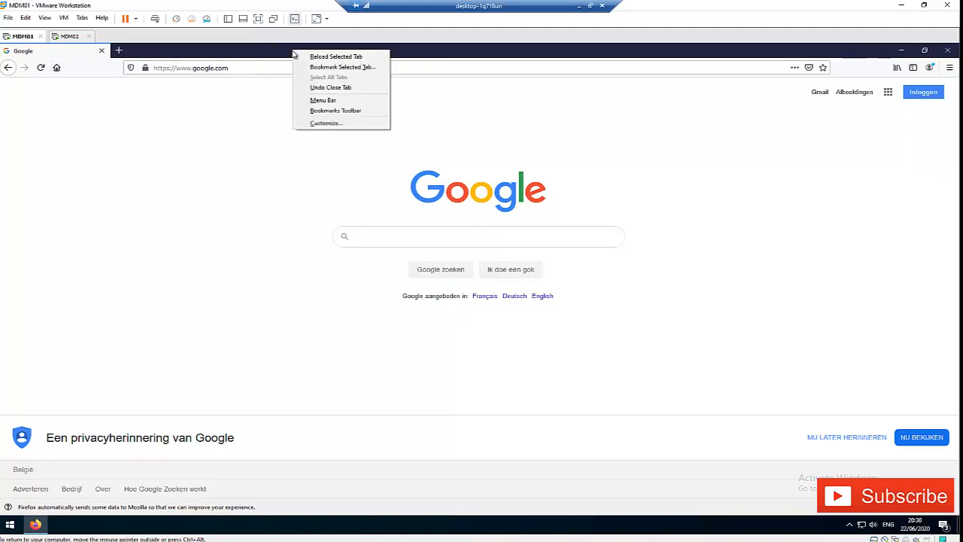
pyautogui.moveTo(322, 100)
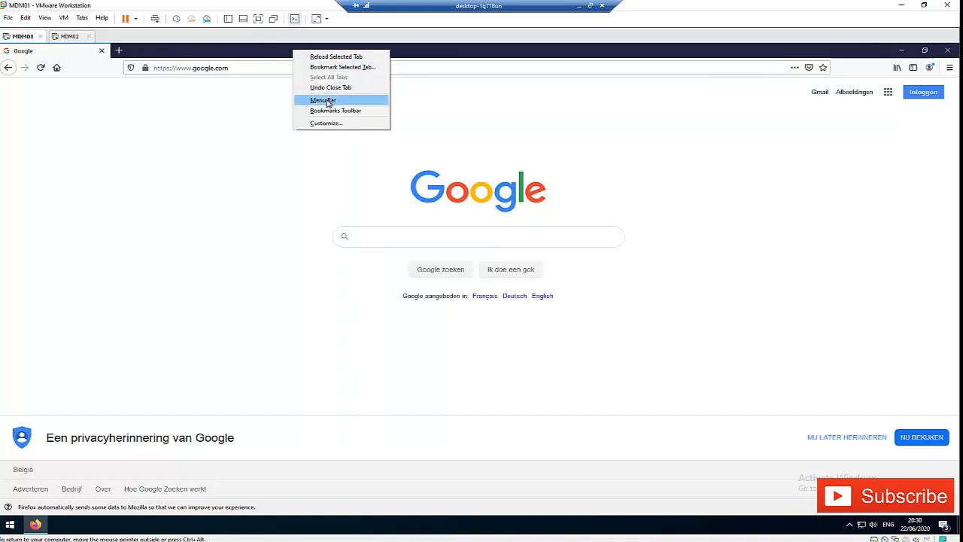
pyautogui.click(322, 100)
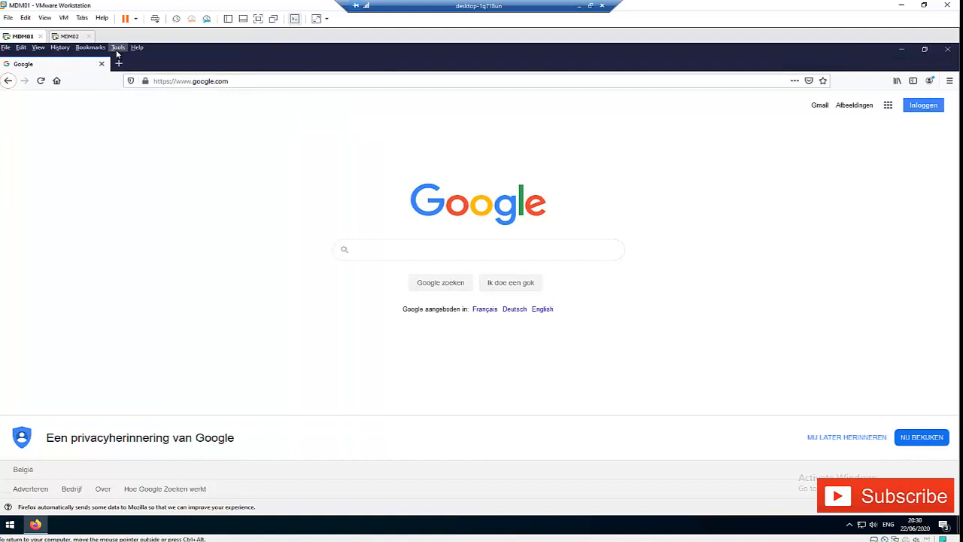
pyautogui.click(117, 47)
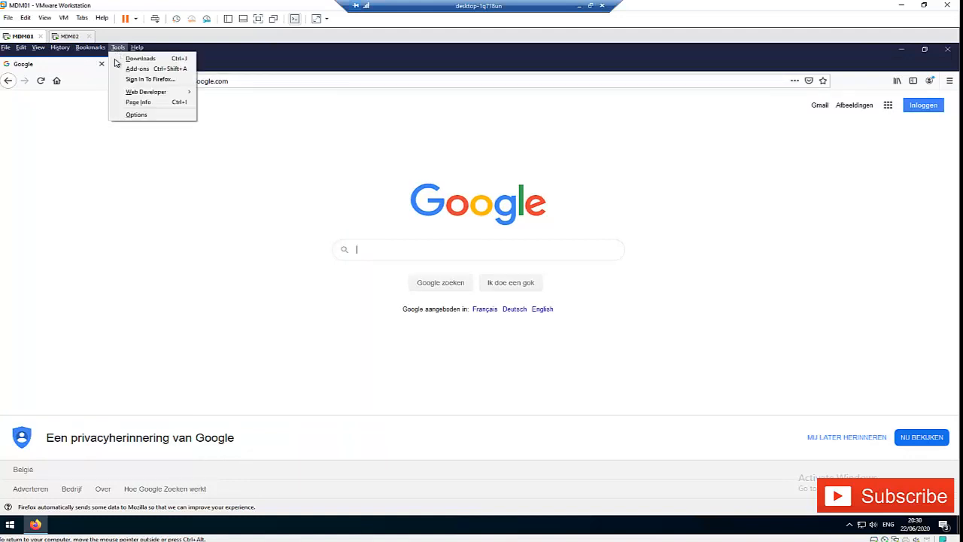
pyautogui.moveTo(137, 114)
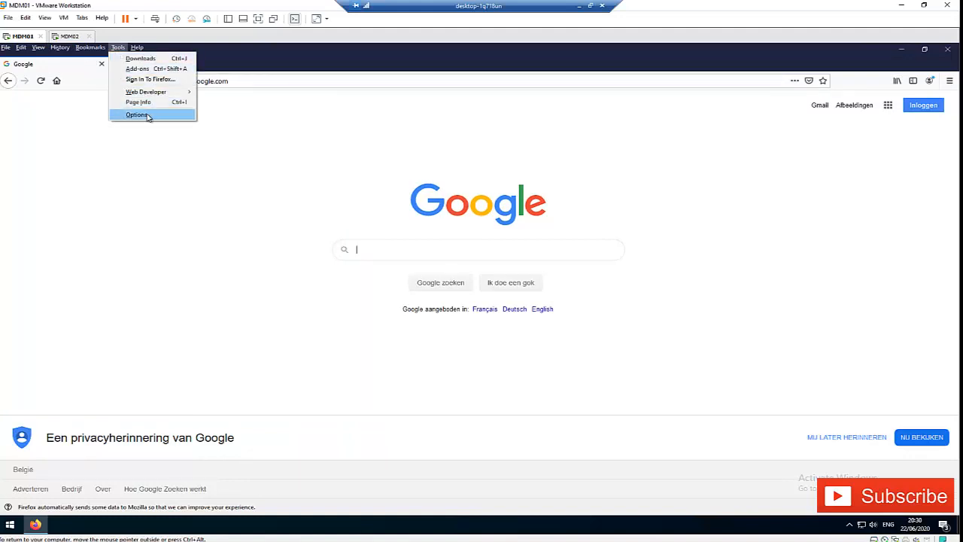
pyautogui.click(137, 114)
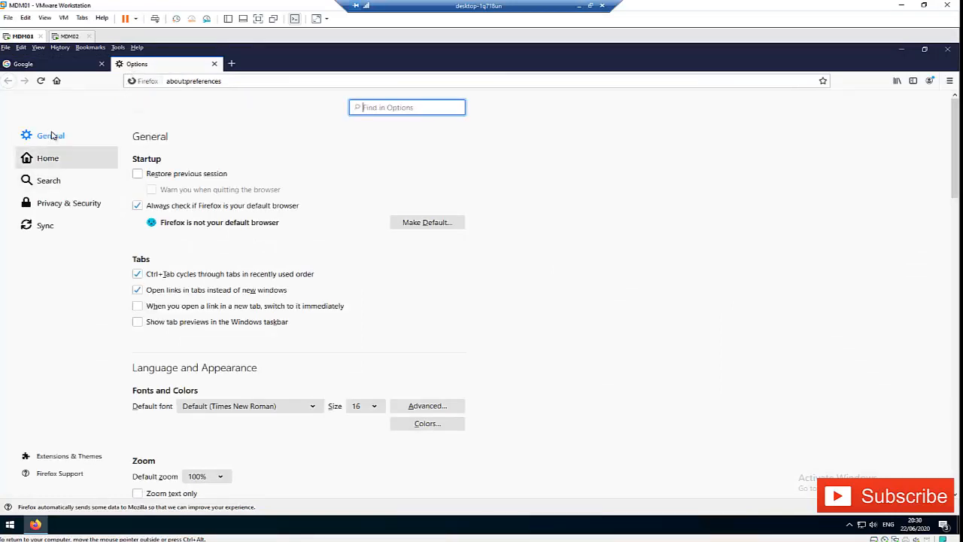
pyautogui.moveTo(69, 202)
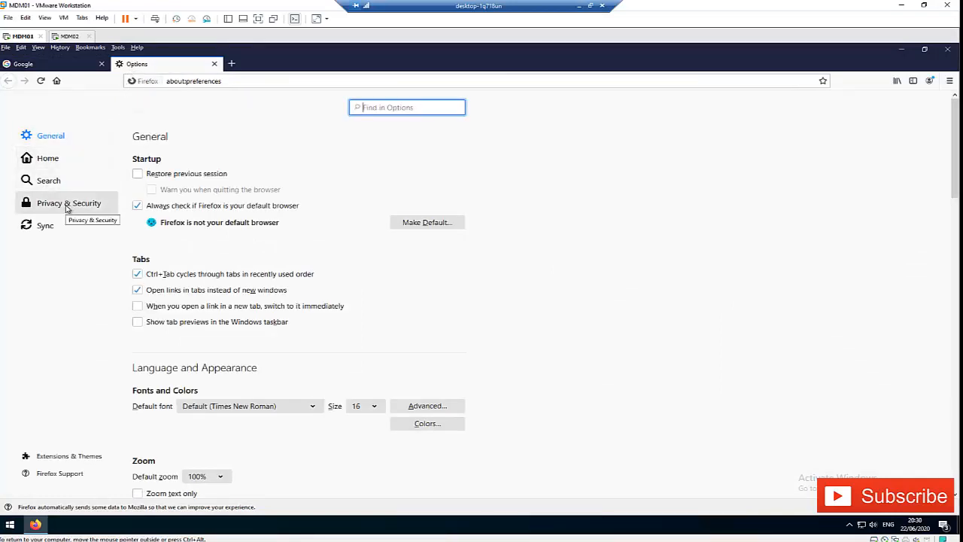
# Step: In Privacy & Security, toggle 'Autofill logins and passwords' off and back on so it stays checked
pyautogui.click(69, 203)
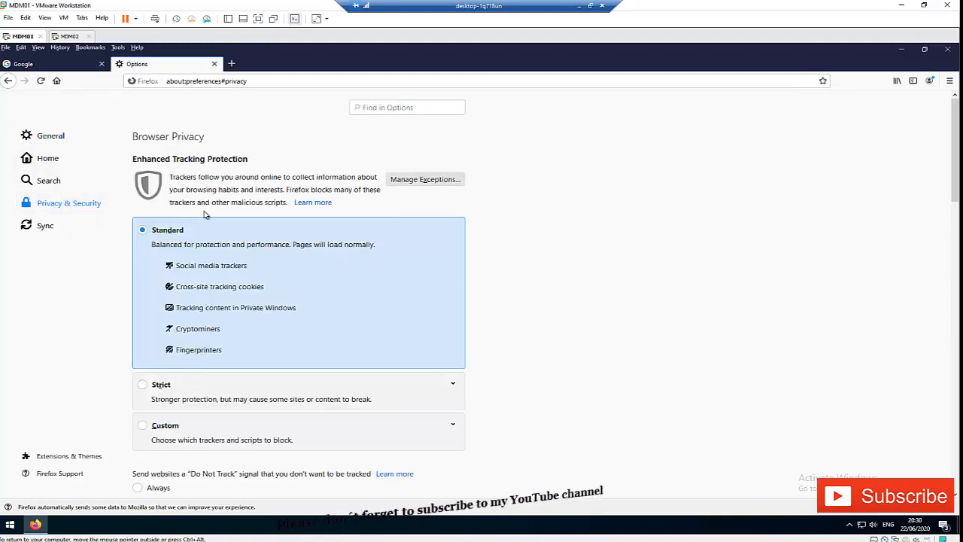
pyautogui.scroll(-3)
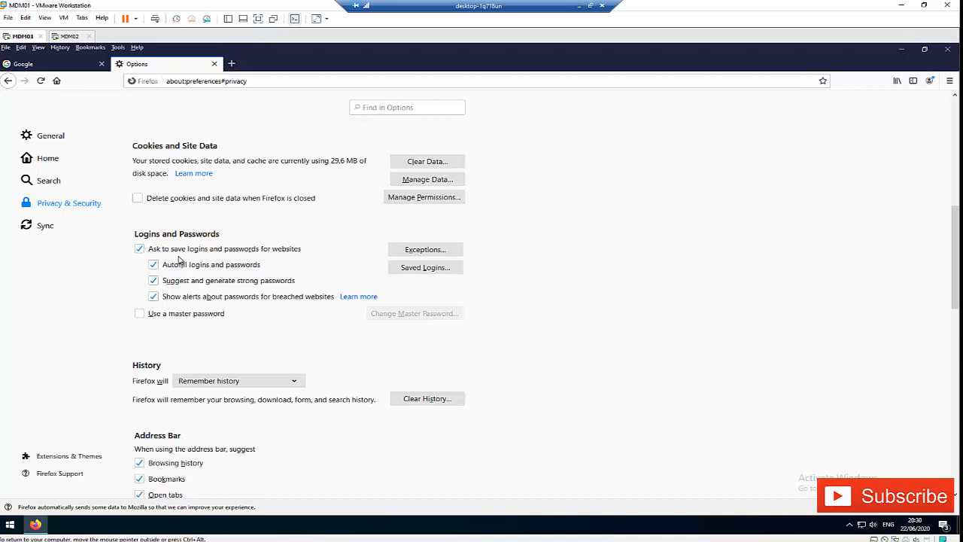
pyautogui.click(153, 264)
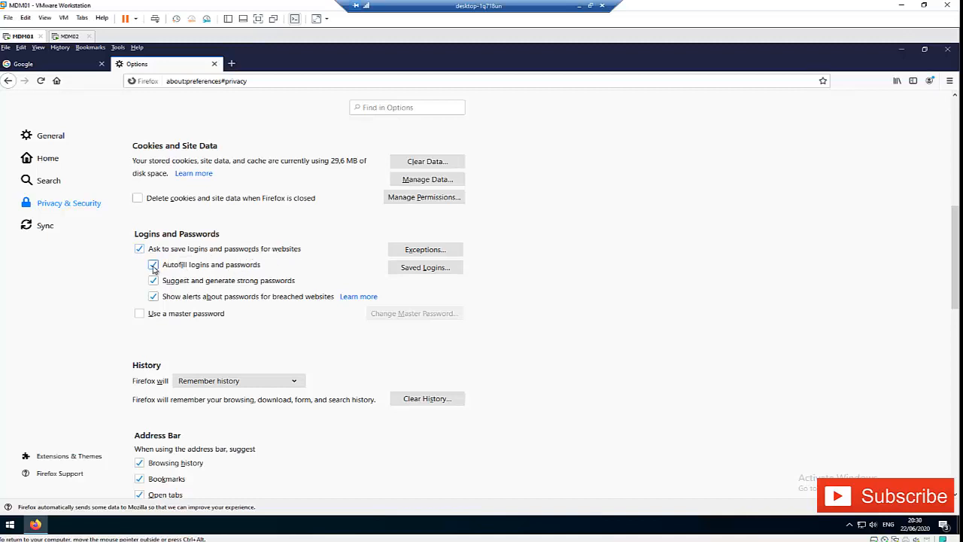
pyautogui.click(153, 264)
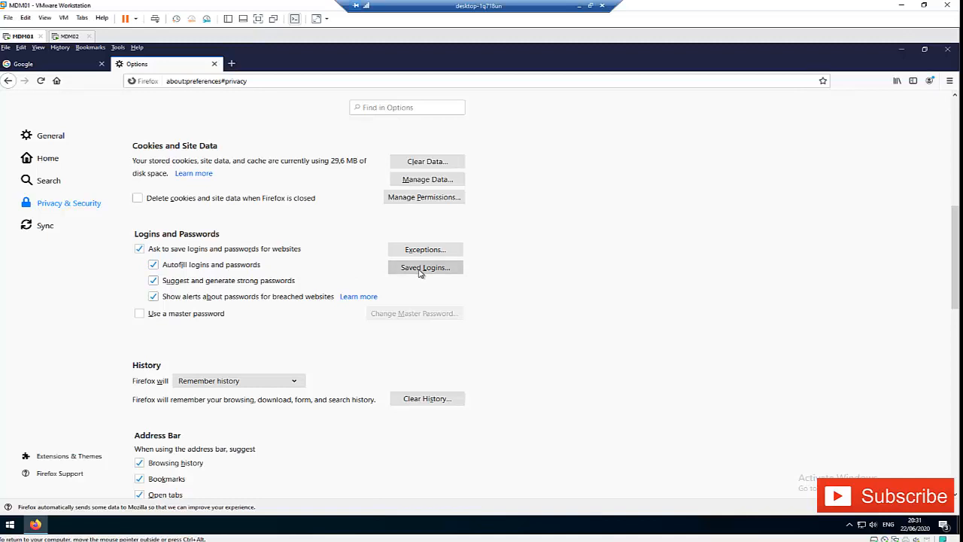
# Step: Open Saved Logins and select the login.microsoftonline.com entry
pyautogui.click(424, 267)
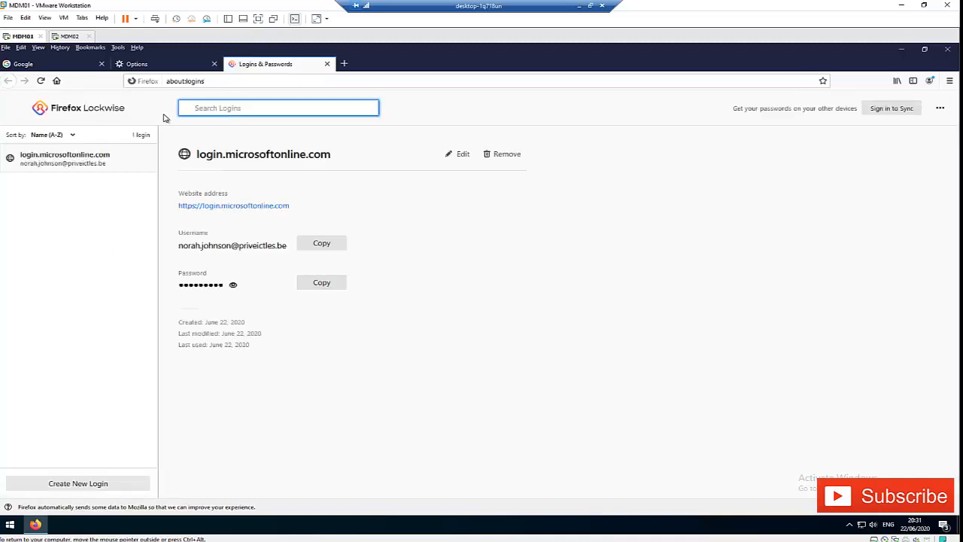
pyautogui.moveTo(98, 162)
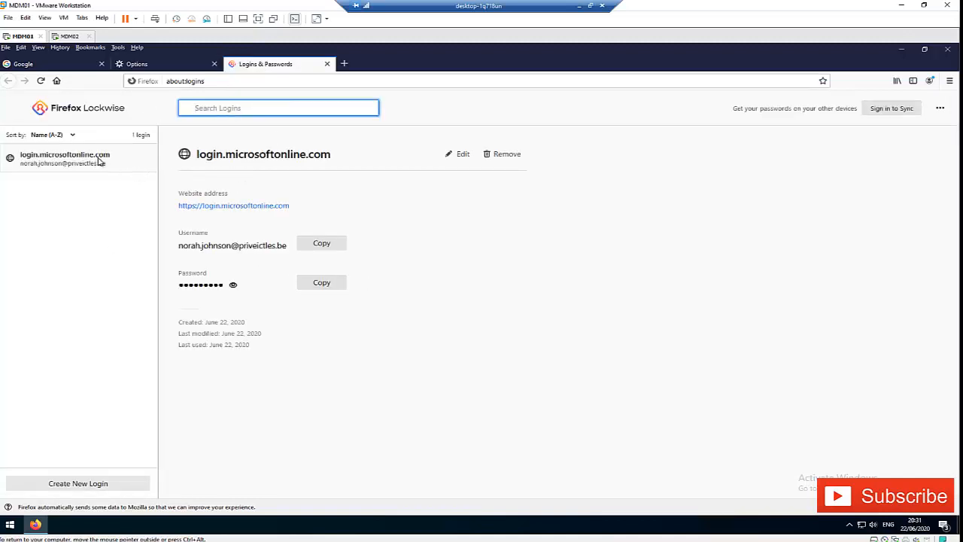
pyautogui.moveTo(161, 179)
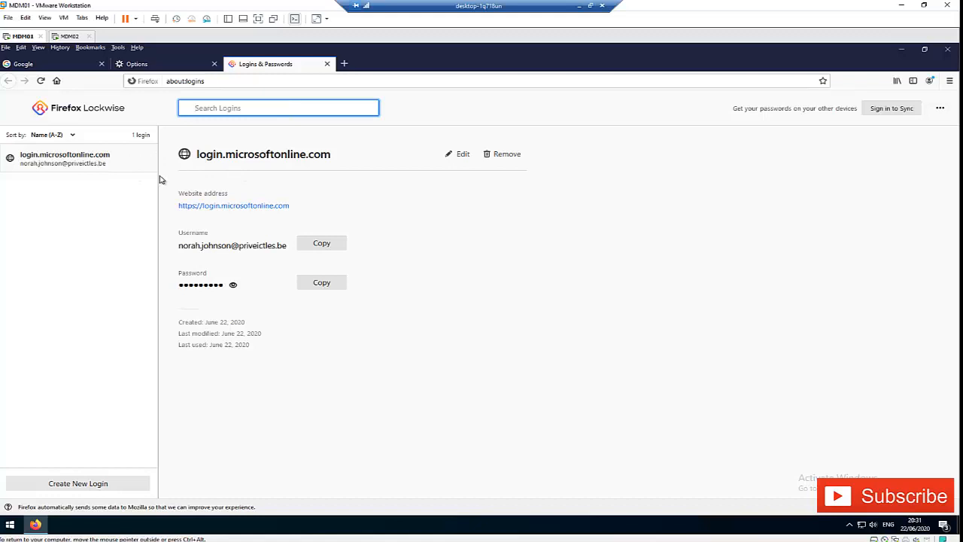
pyautogui.click(278, 107)
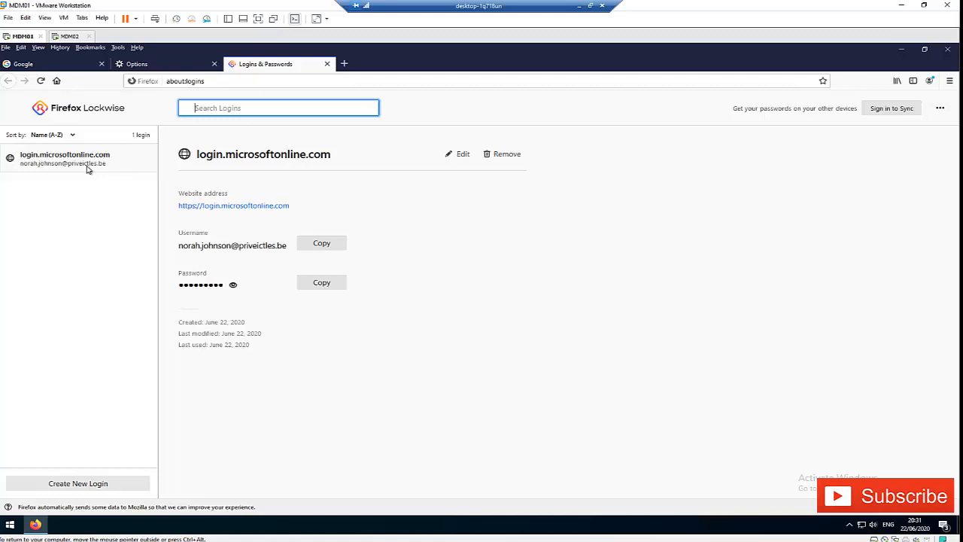
pyautogui.moveTo(83, 162)
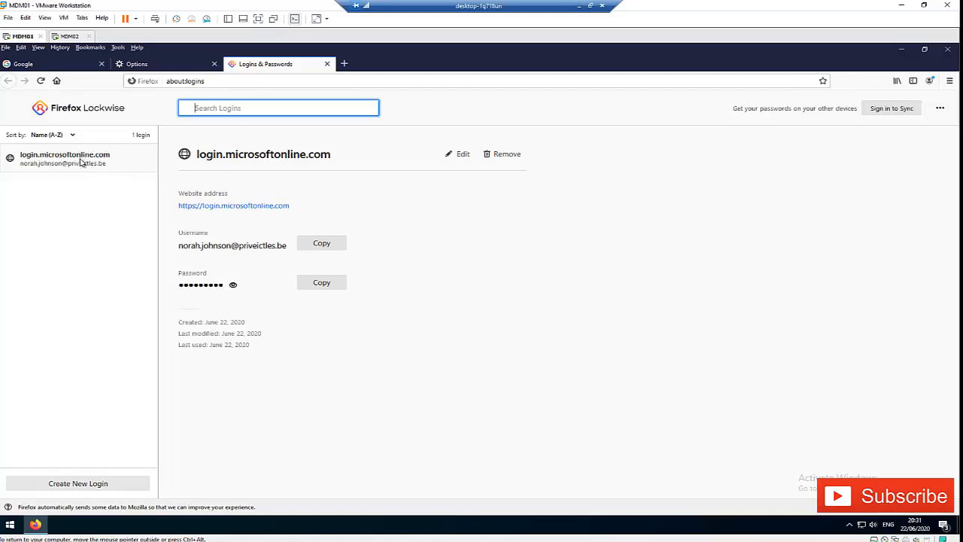
pyautogui.moveTo(182, 195)
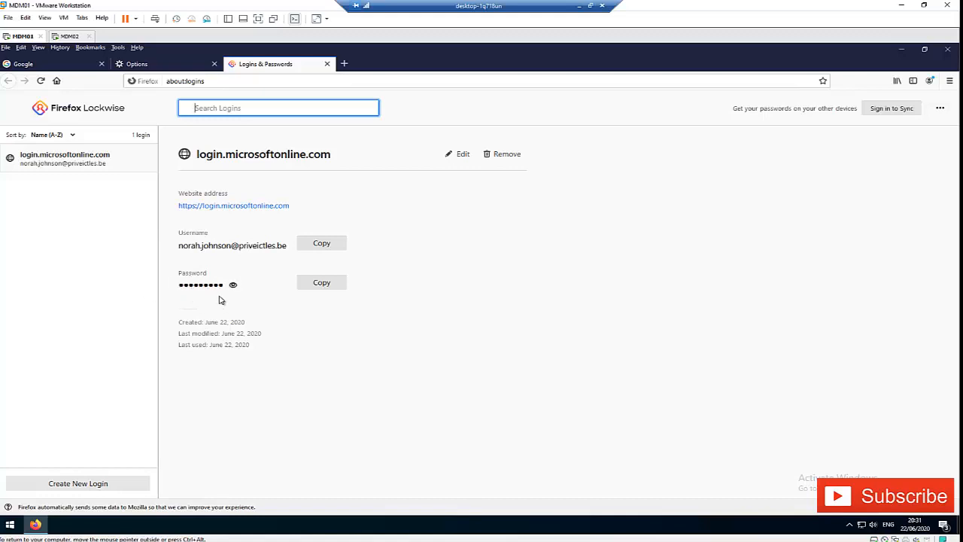
pyautogui.moveTo(262, 277)
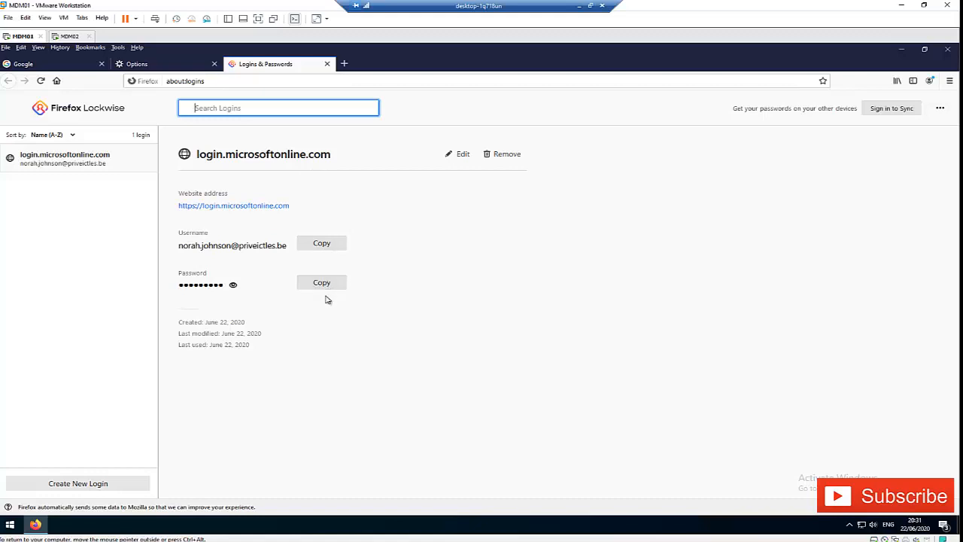
pyautogui.moveTo(205, 223)
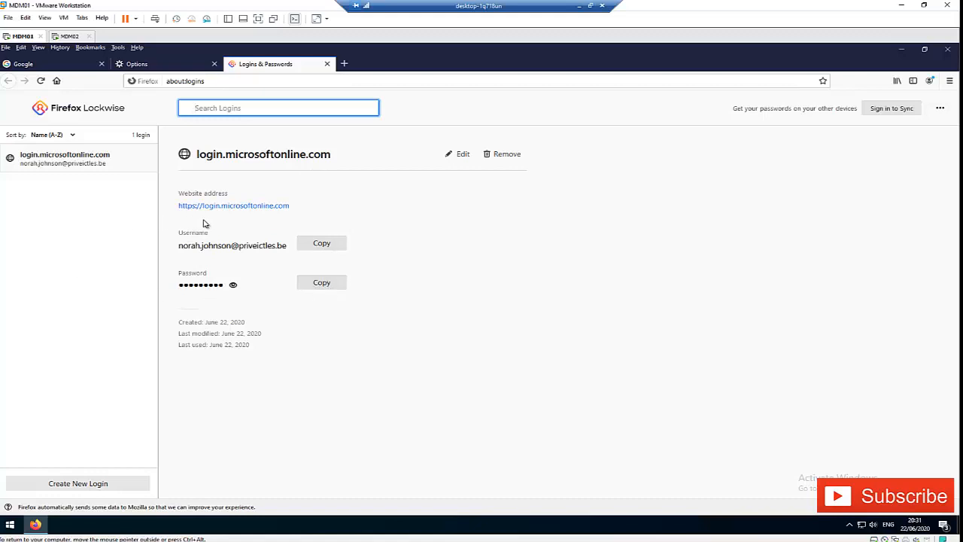
pyautogui.click(458, 153)
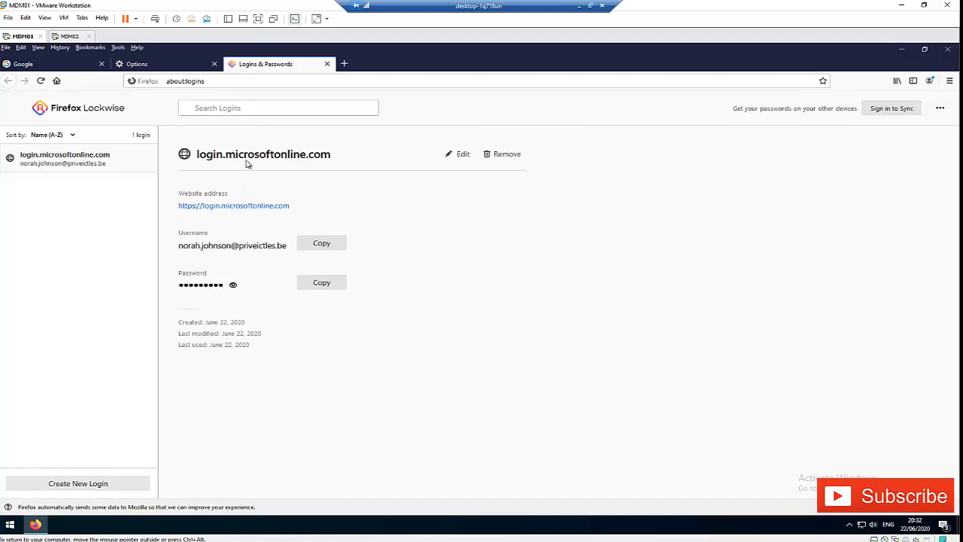
pyautogui.moveTo(224, 238)
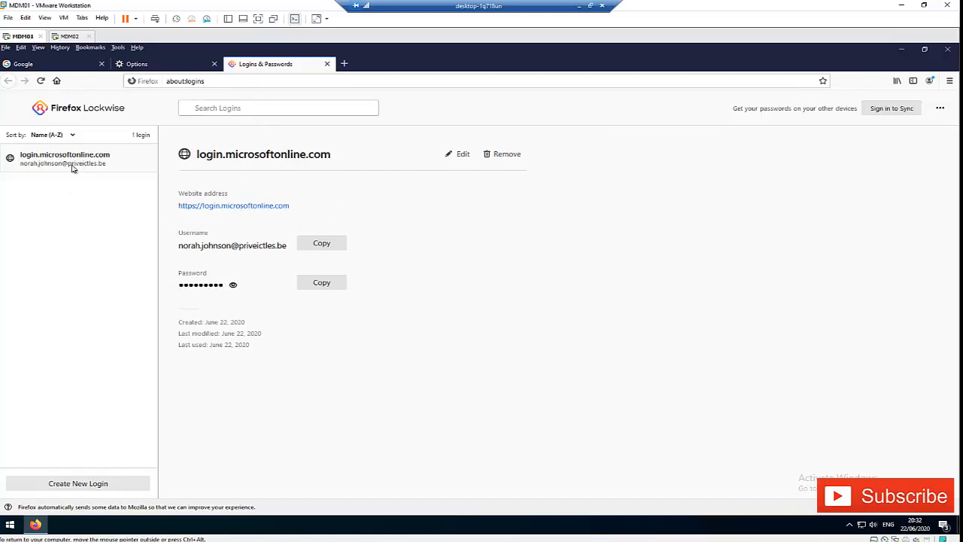
pyautogui.moveTo(110, 222)
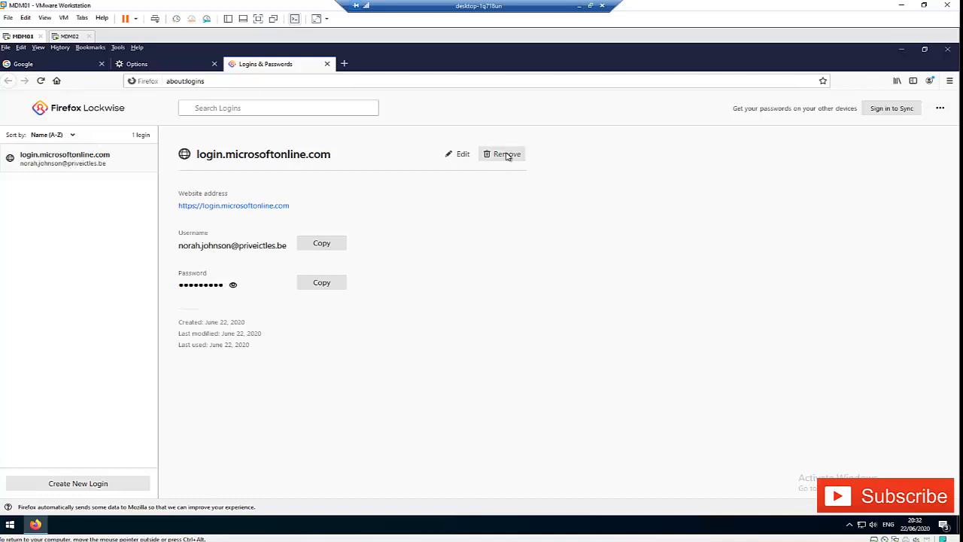
pyautogui.moveTo(404, 182)
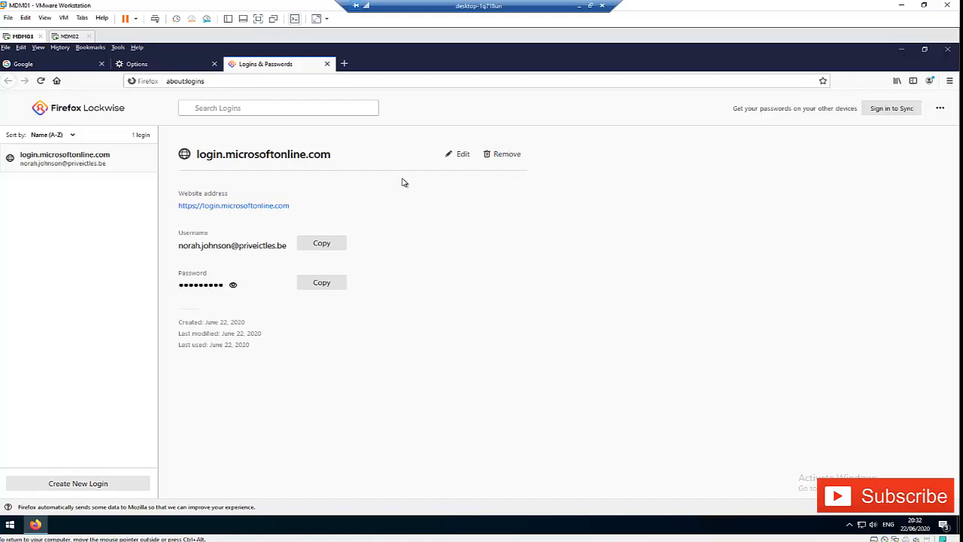
pyautogui.moveTo(632, 114)
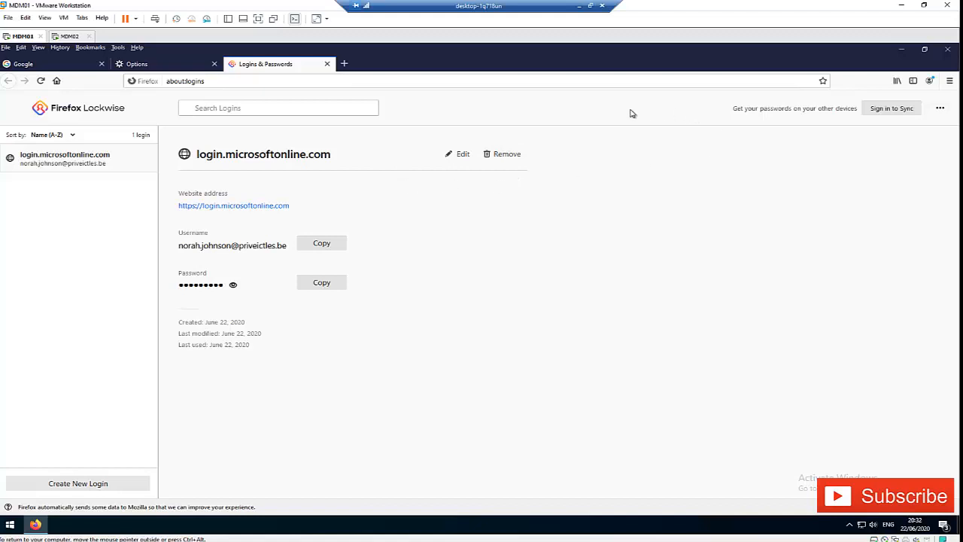
pyautogui.moveTo(237, 101)
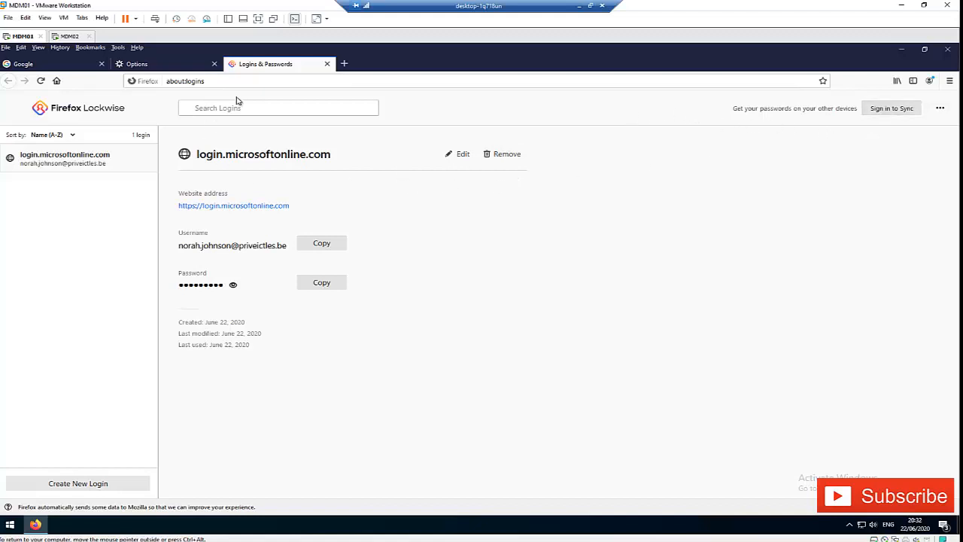
pyautogui.moveTo(791, 189)
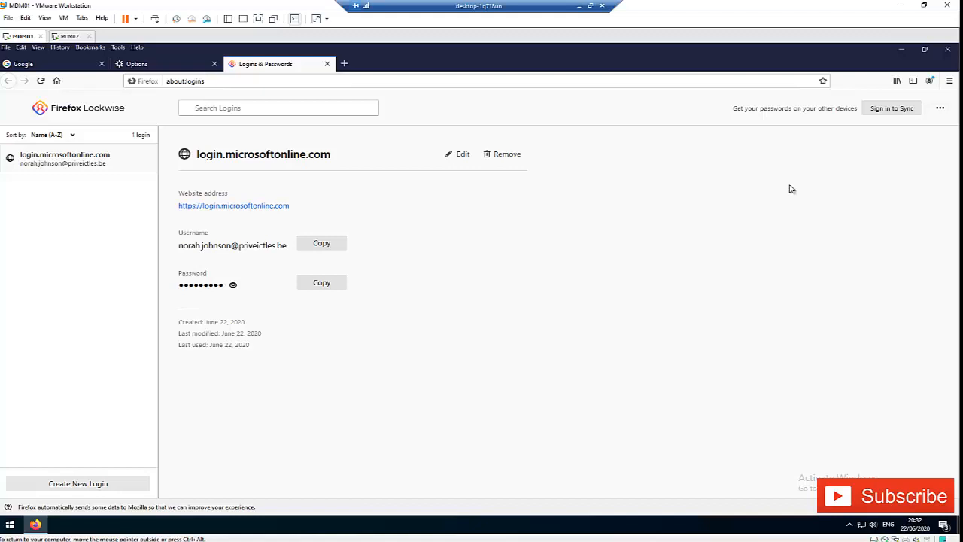
pyautogui.moveTo(726, 183)
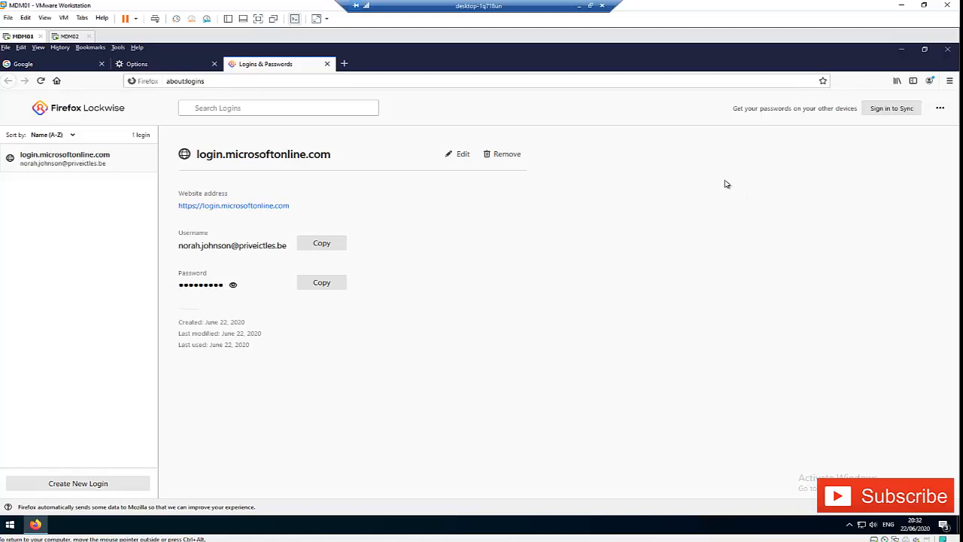
pyautogui.moveTo(586, 204)
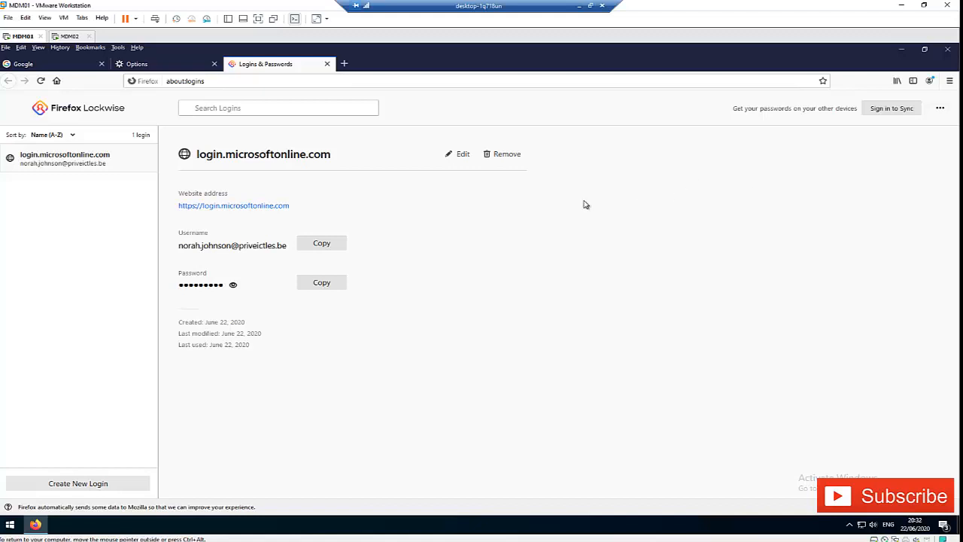
pyautogui.moveTo(186, 273)
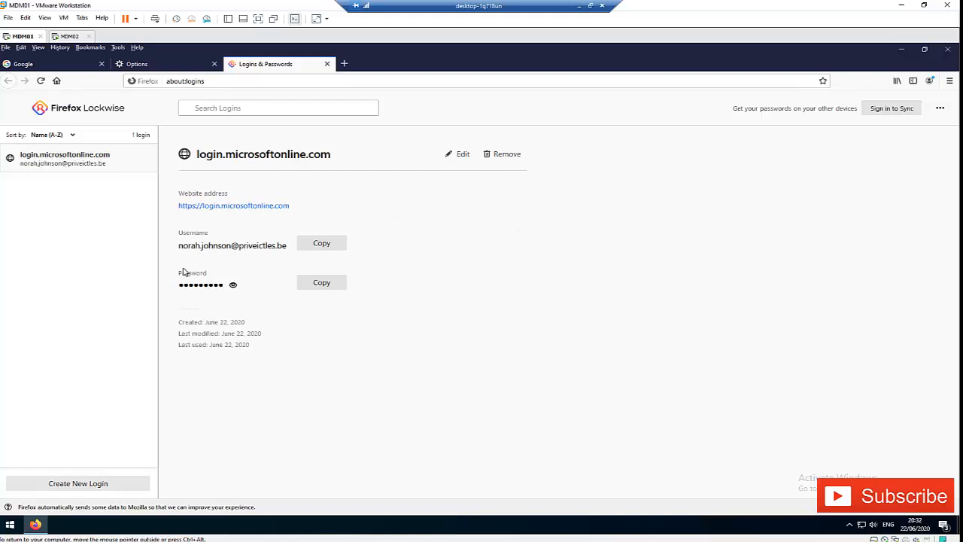